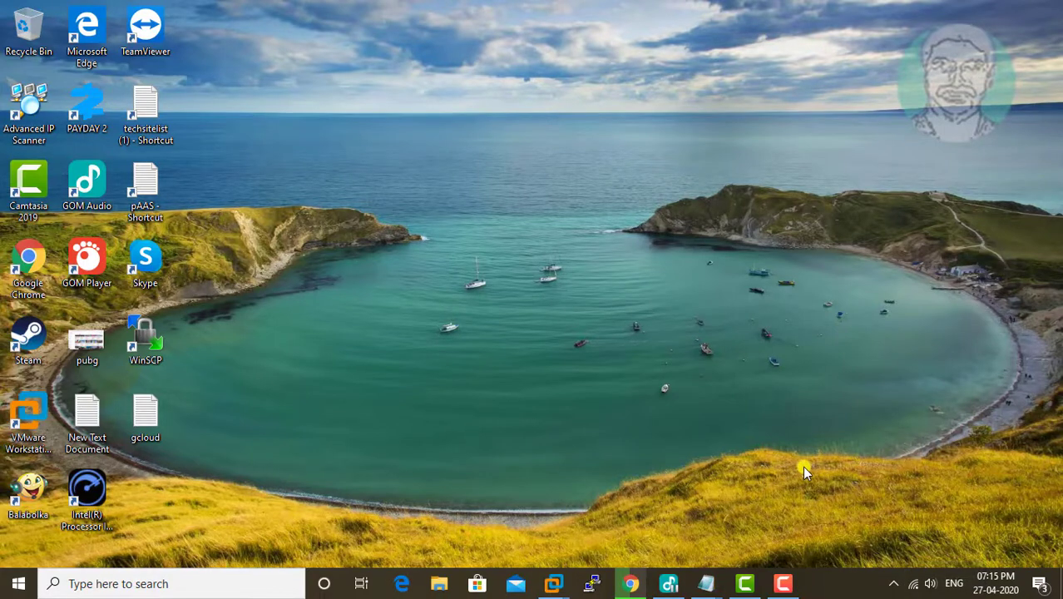
pyautogui.moveTo(8, 583)
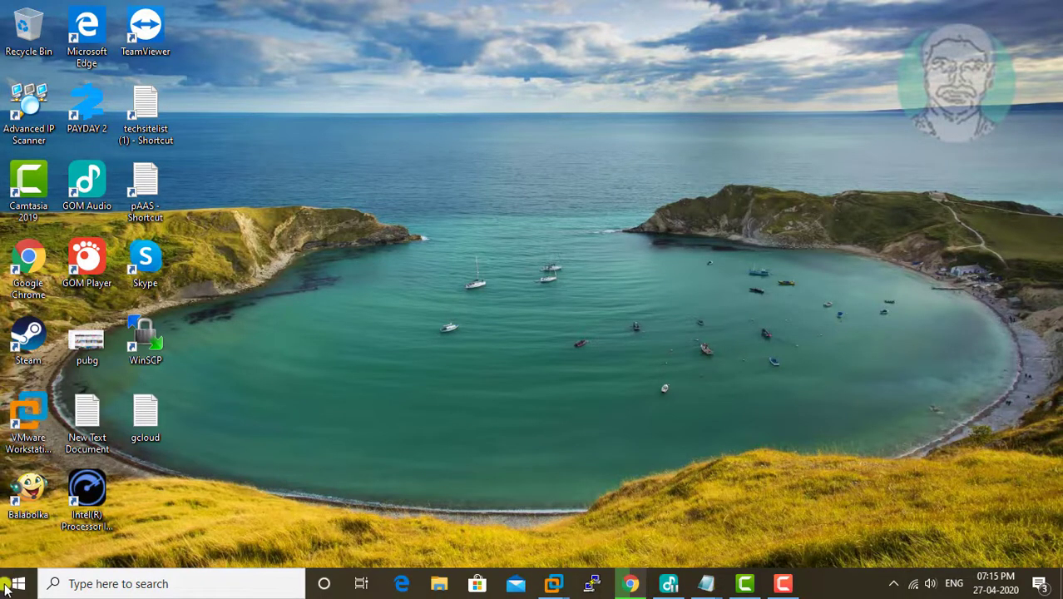
# Go to the Mobile hotspot page under Network & Internet in Settings
pyautogui.click(17, 582)
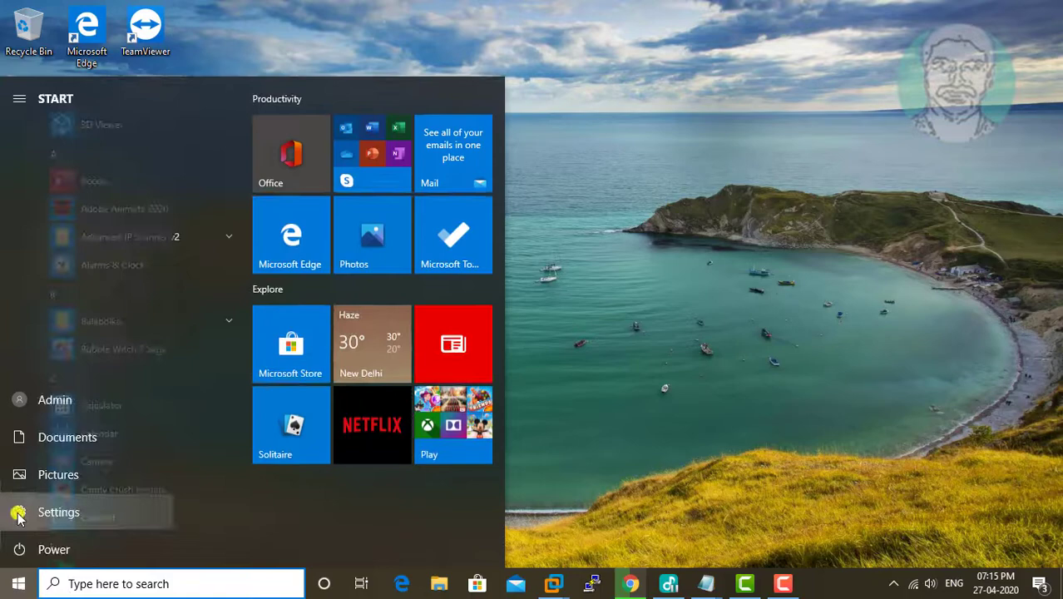
pyautogui.click(58, 512)
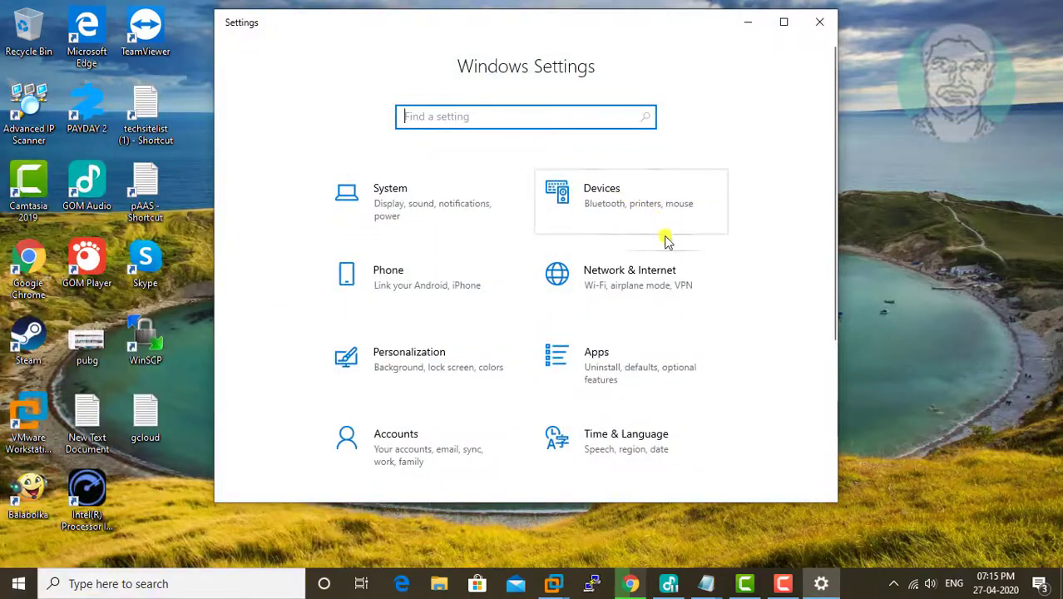
pyautogui.click(629, 276)
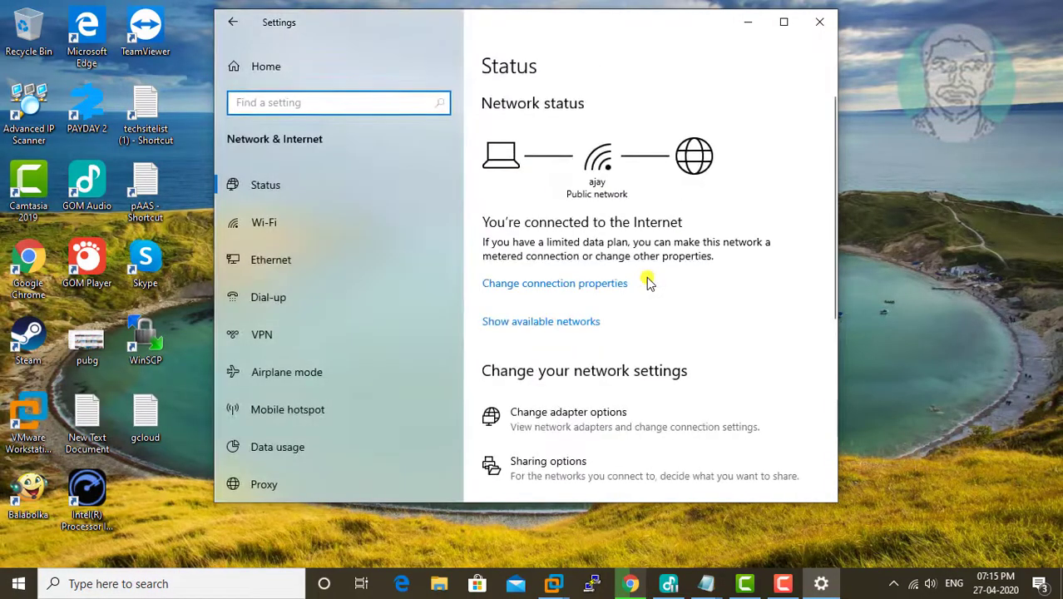
pyautogui.moveTo(287, 409)
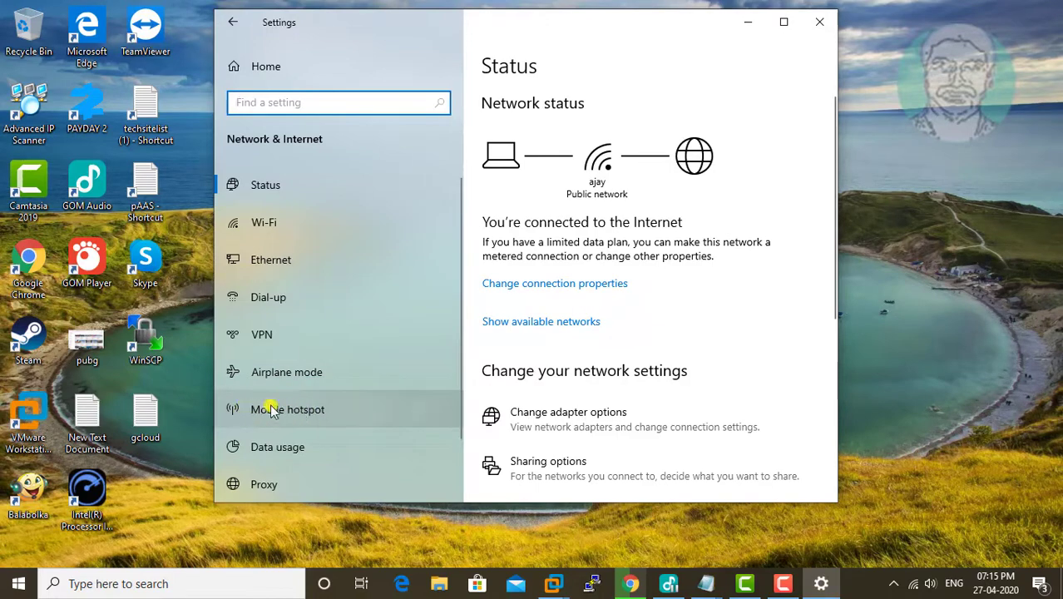
pyautogui.click(286, 409)
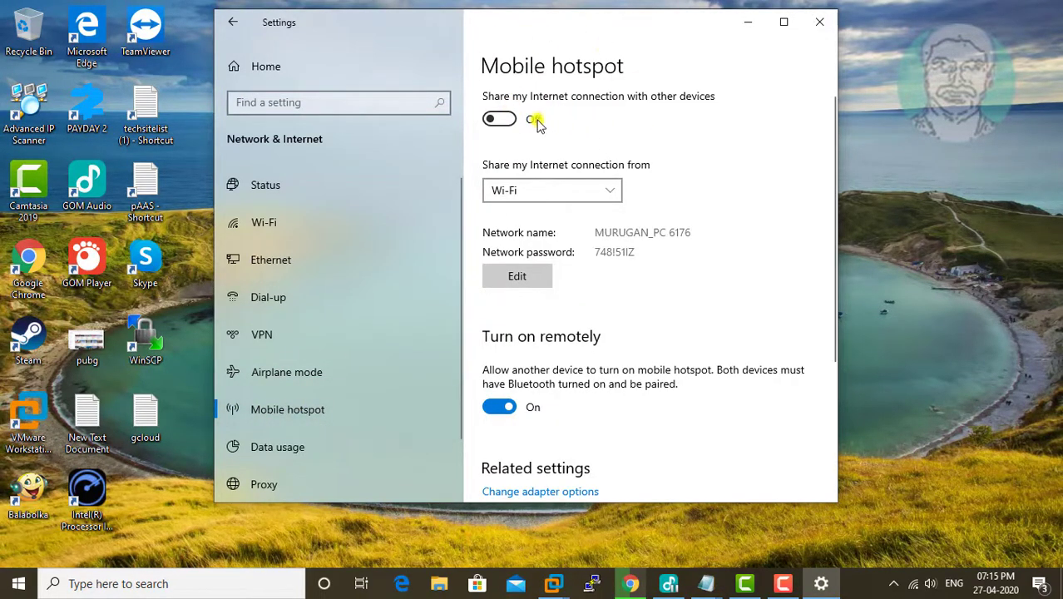
# Switch 'Share my Internet connection with other devices' On
pyautogui.click(499, 119)
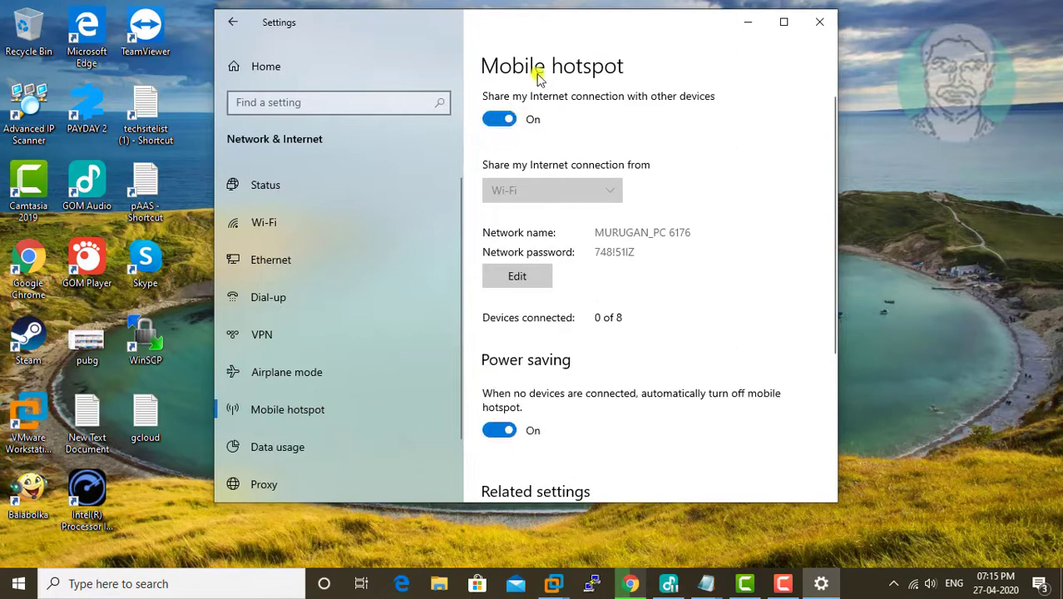
pyautogui.moveTo(556, 399)
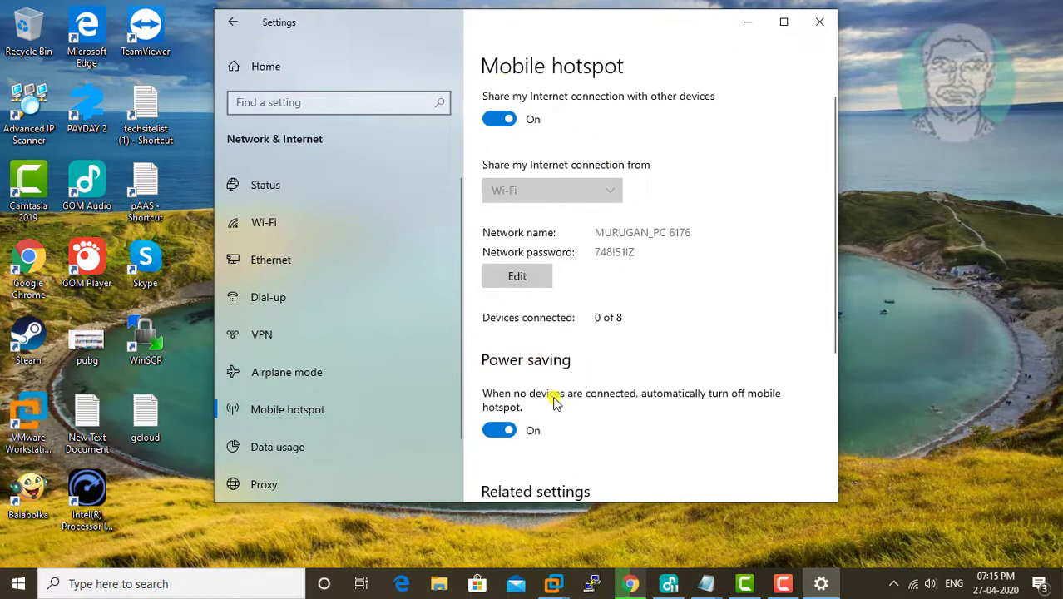
pyautogui.scroll(-3)
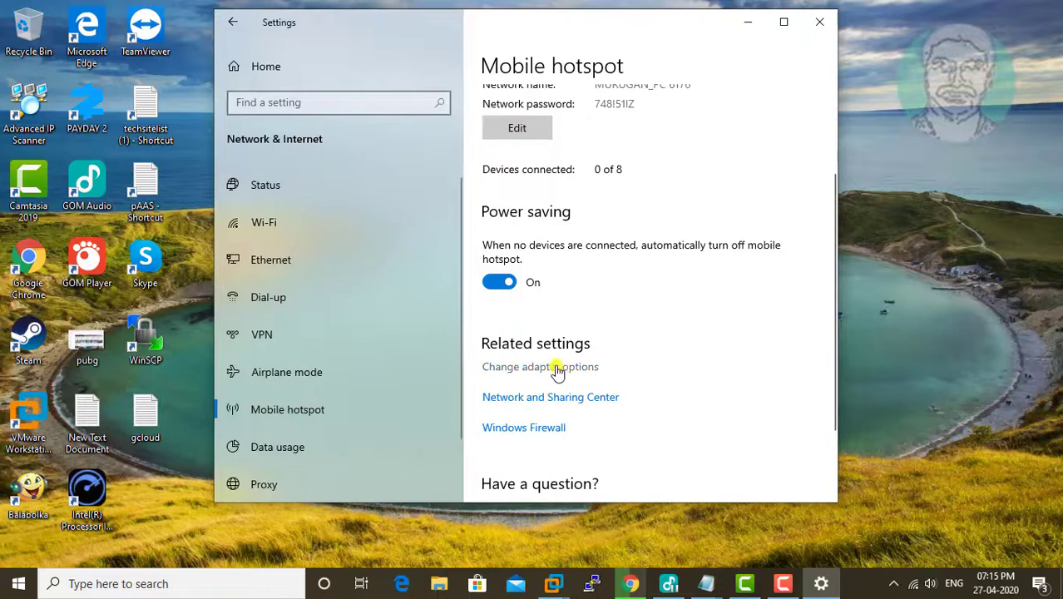
# Use 'Change adapter options' to show the Network Connections adapter list
pyautogui.click(539, 366)
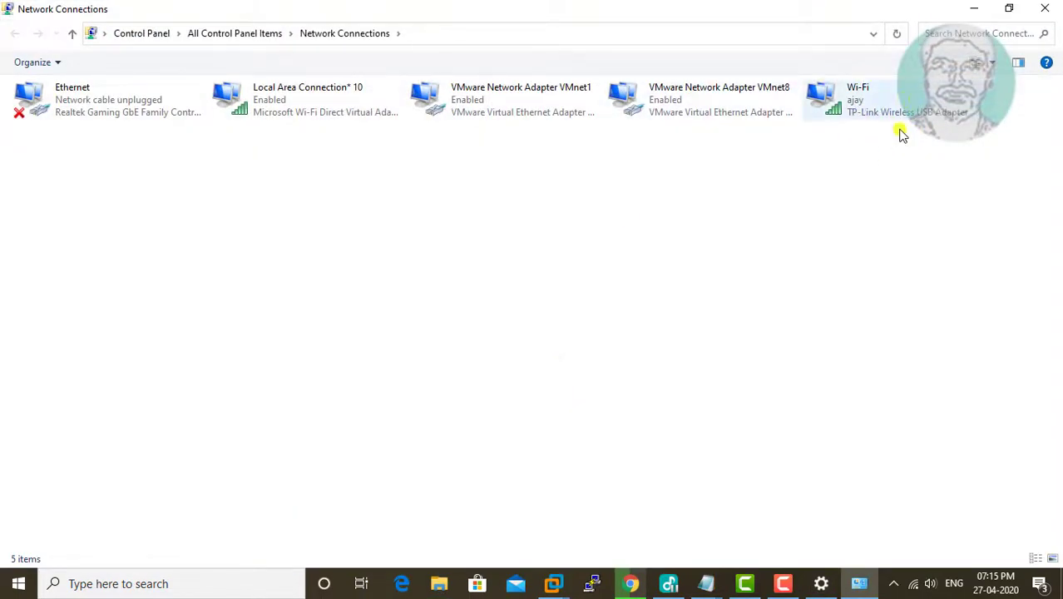
pyautogui.moveTo(857, 123)
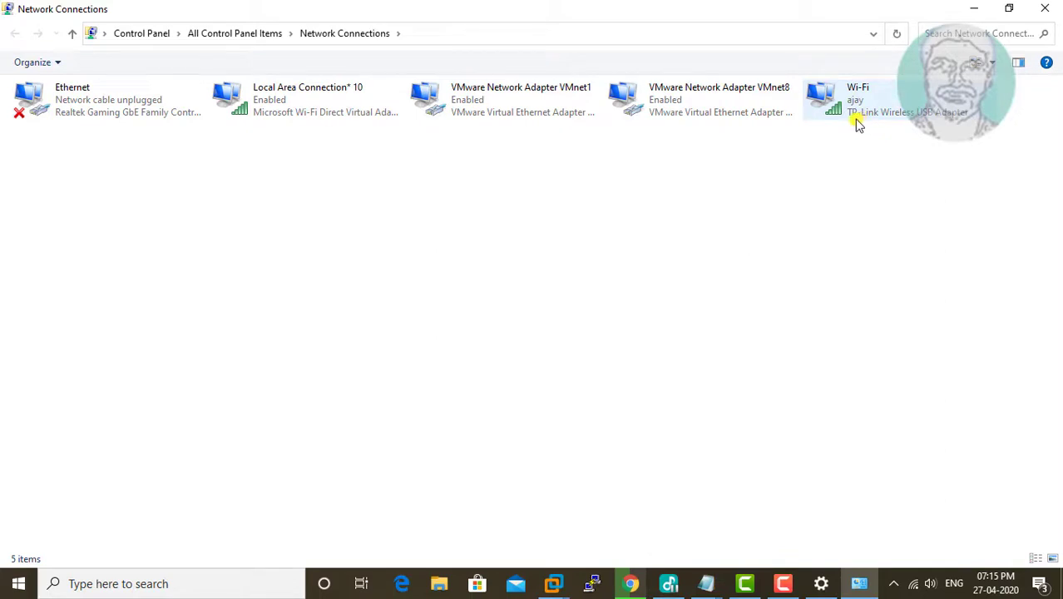
pyautogui.moveTo(879, 106)
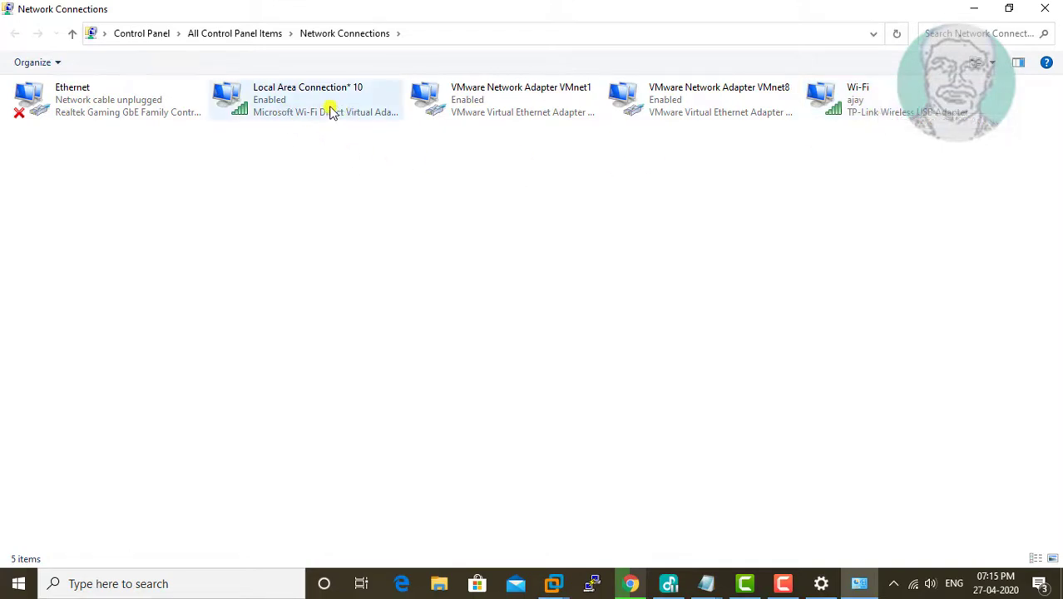
pyautogui.moveTo(300, 119)
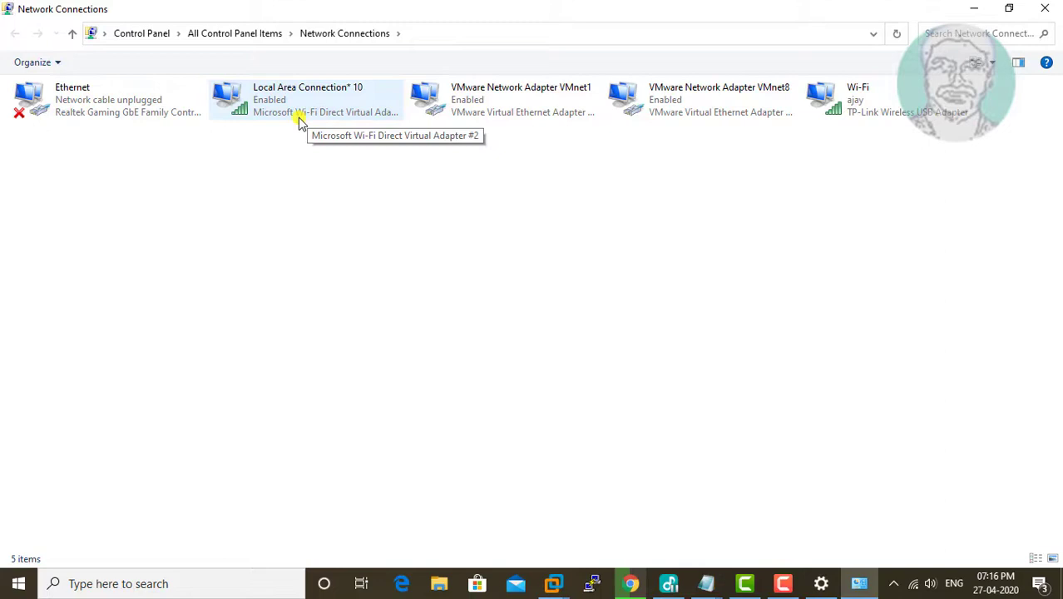
pyautogui.moveTo(496, 226)
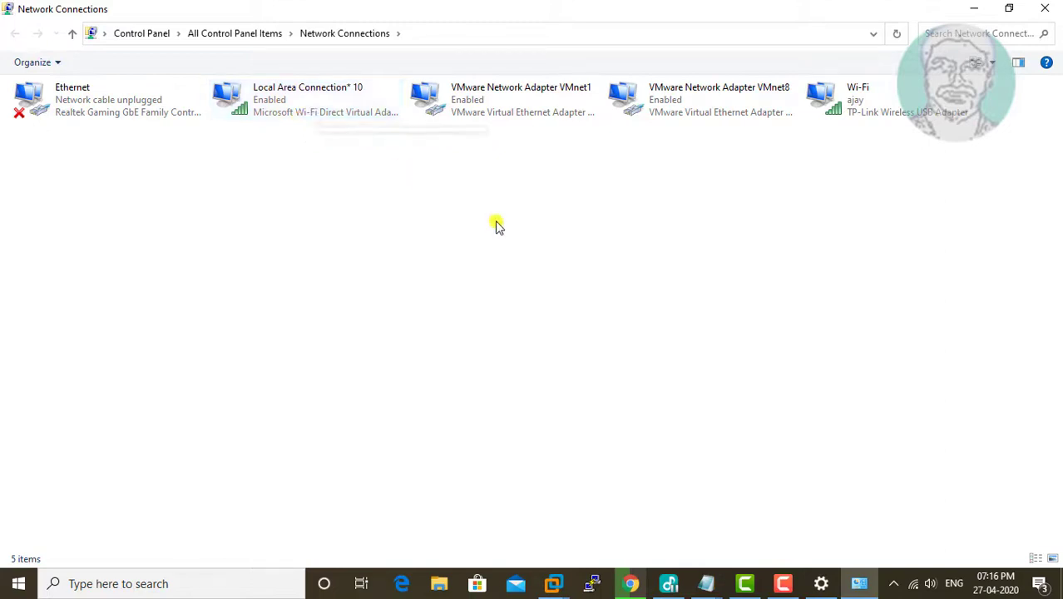
# Bring up the Properties dialog for the Wi-Fi adapter
pyautogui.click(859, 98)
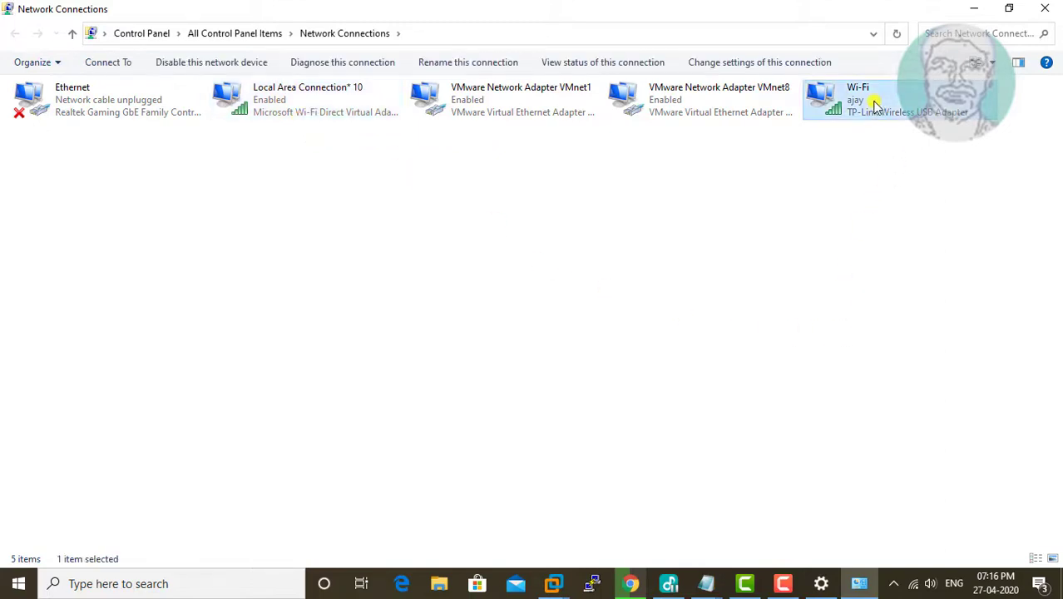
pyautogui.rightClick(857, 100)
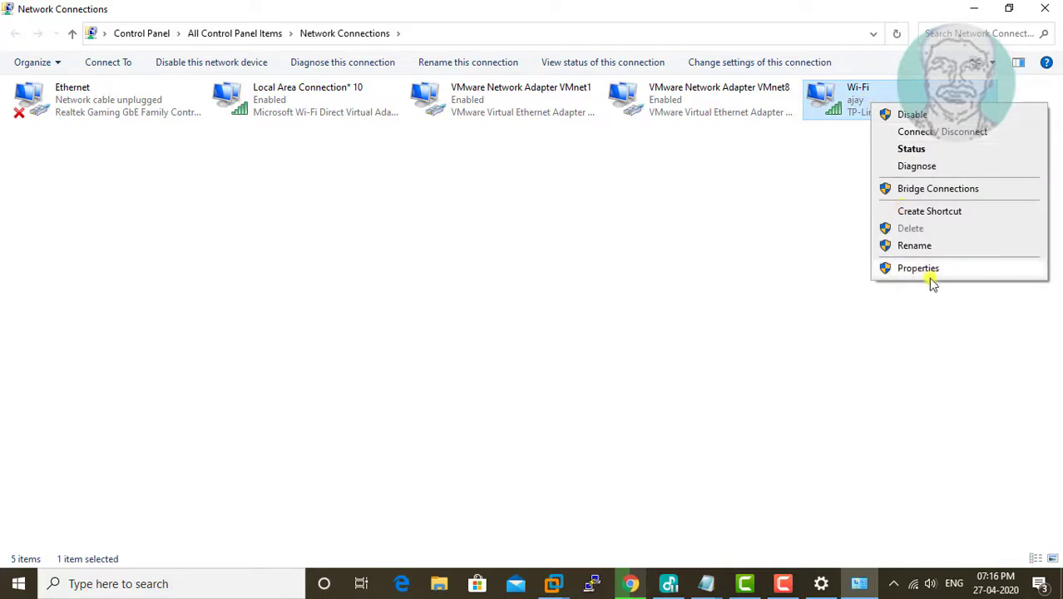
pyautogui.click(919, 267)
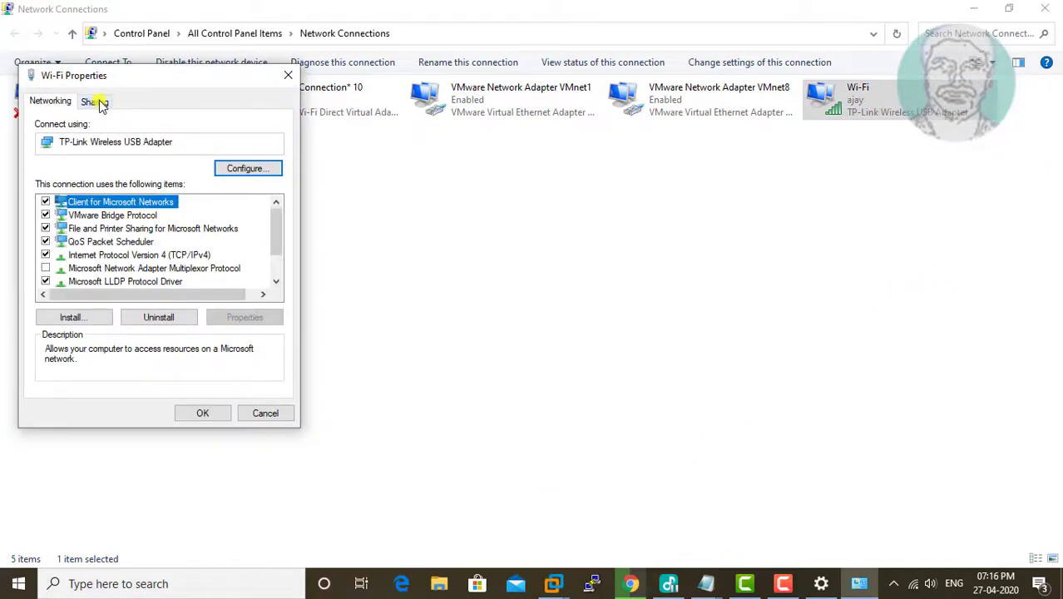
# Allow other network users to connect through Wi-Fi, sharing with Local Area Connection* 10, and confirm
pyautogui.click(93, 102)
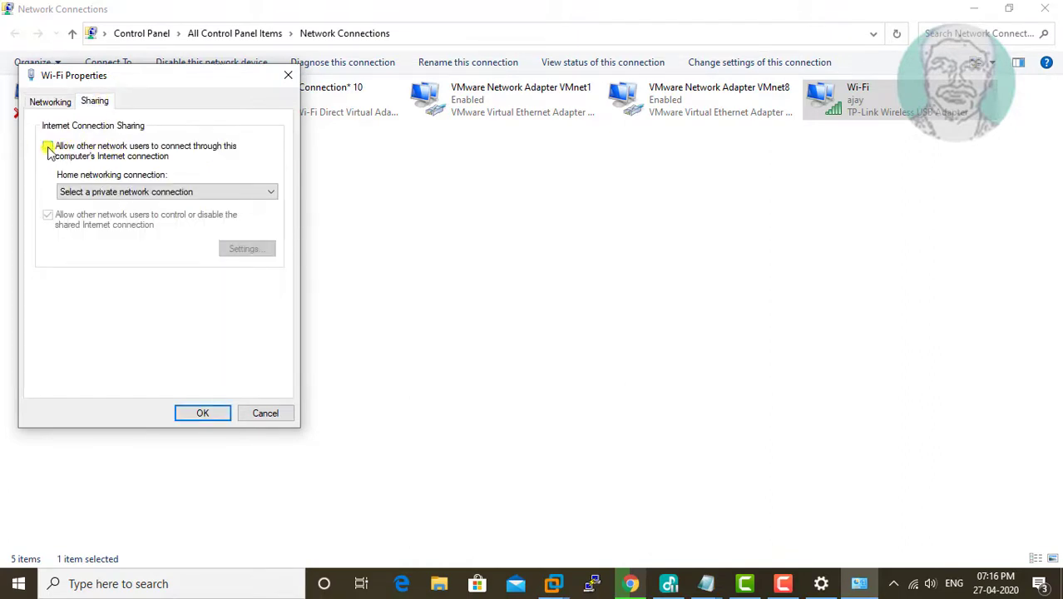
pyautogui.click(46, 146)
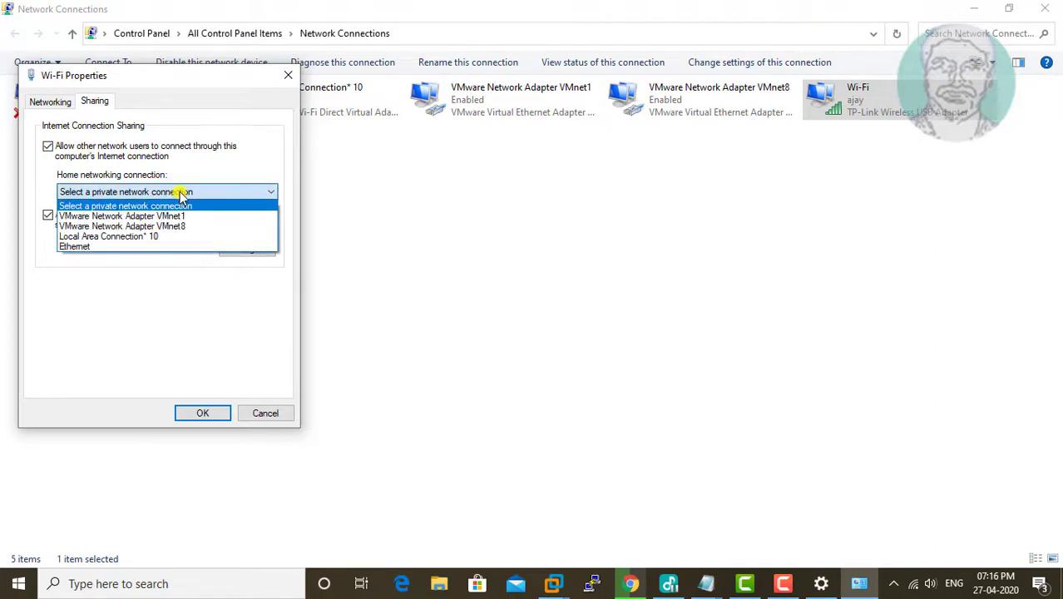
pyautogui.click(125, 207)
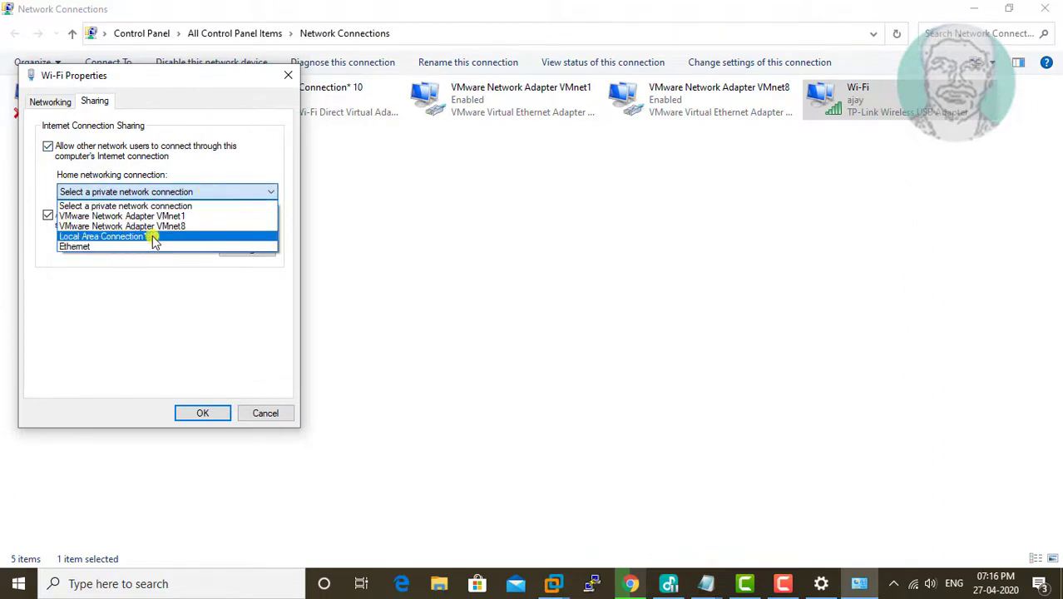
pyautogui.click(109, 237)
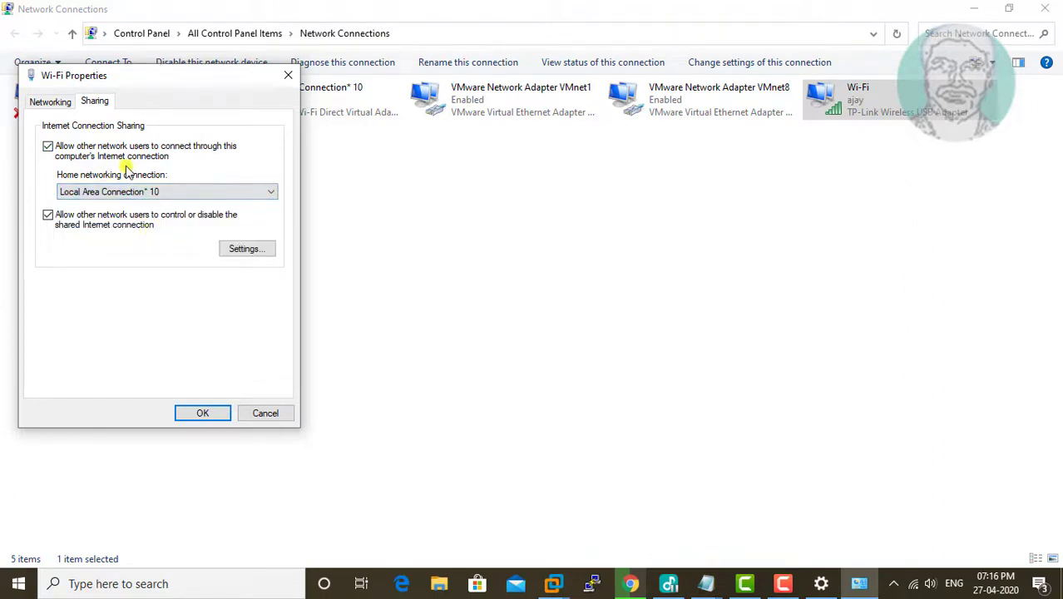
pyautogui.click(203, 413)
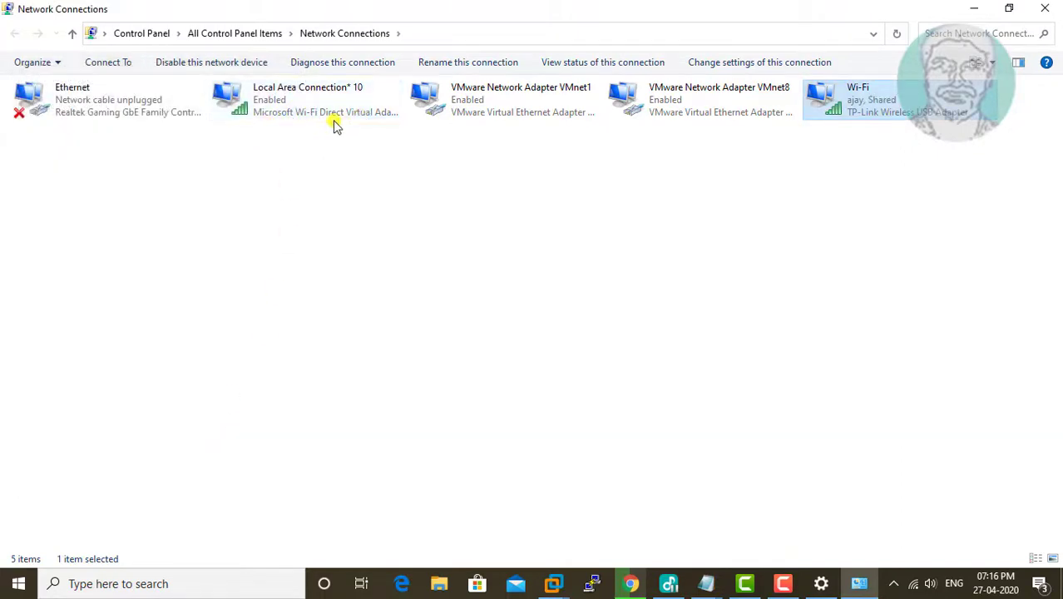
pyautogui.moveTo(343, 114)
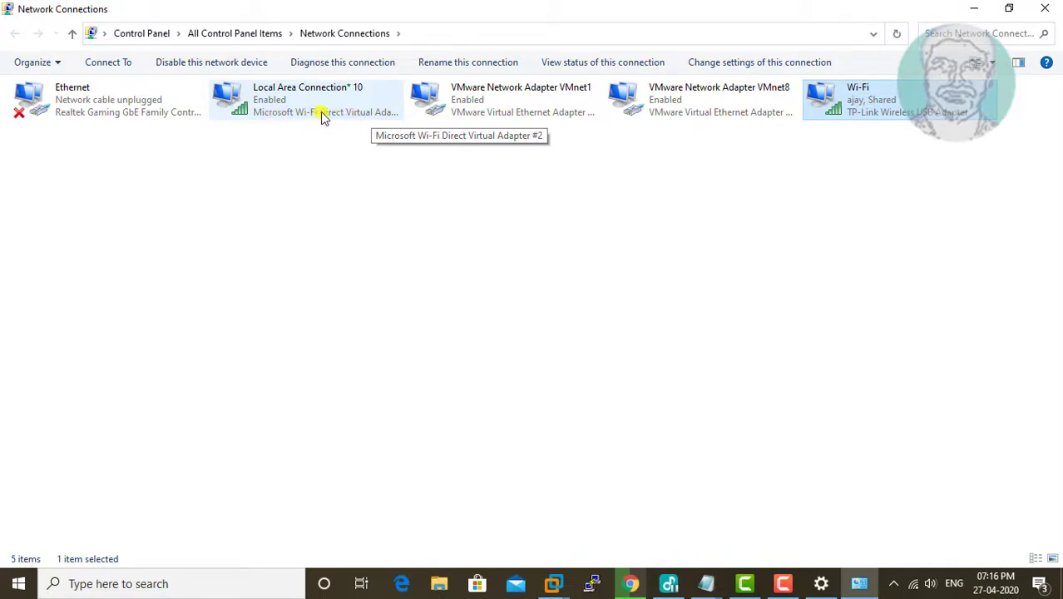
pyautogui.moveTo(320, 188)
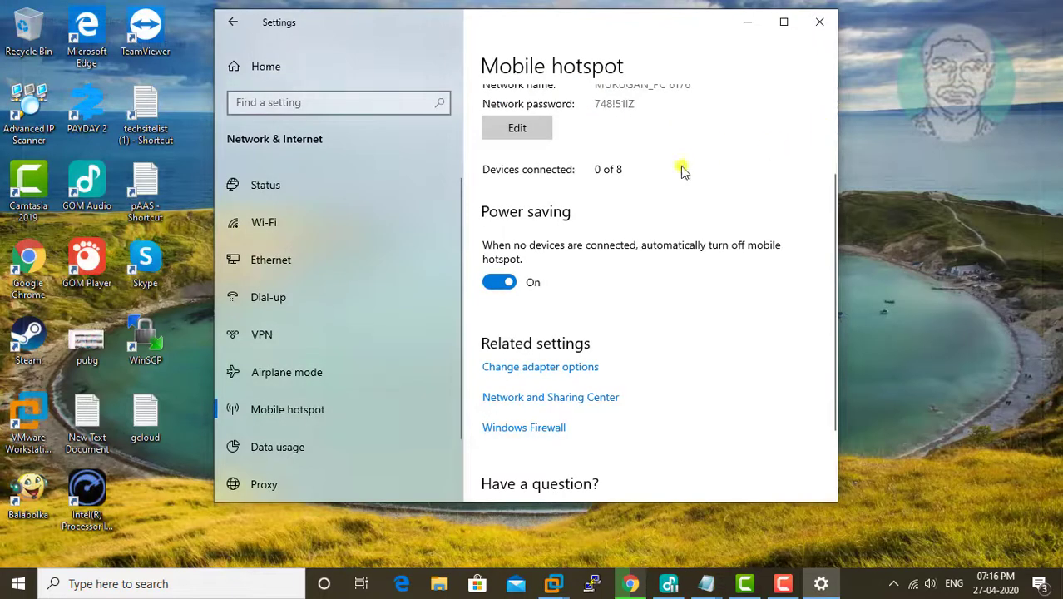
# Close the Settings window, returning to the desktop
pyautogui.click(819, 21)
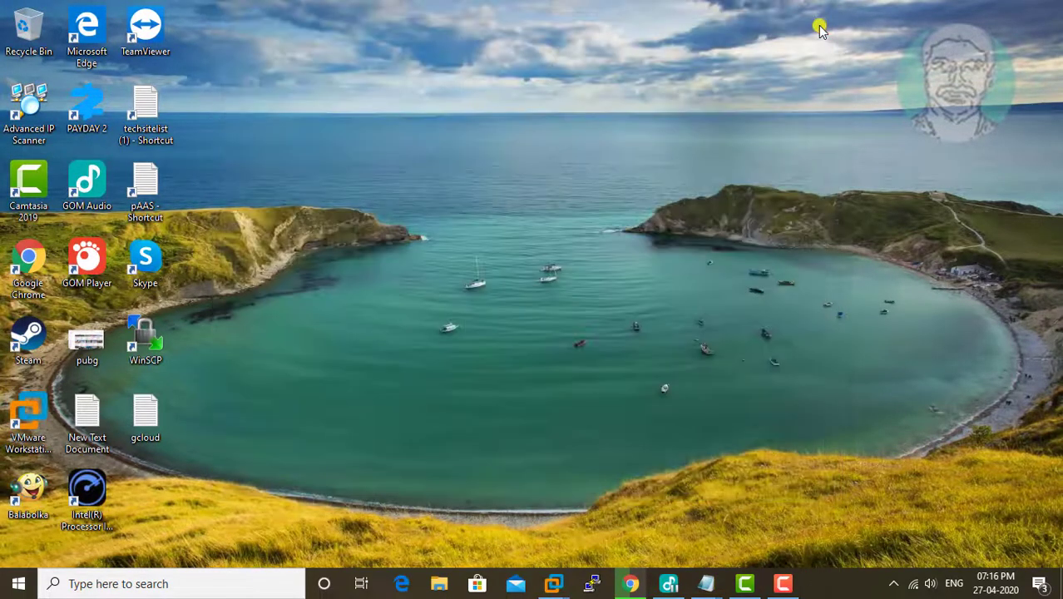